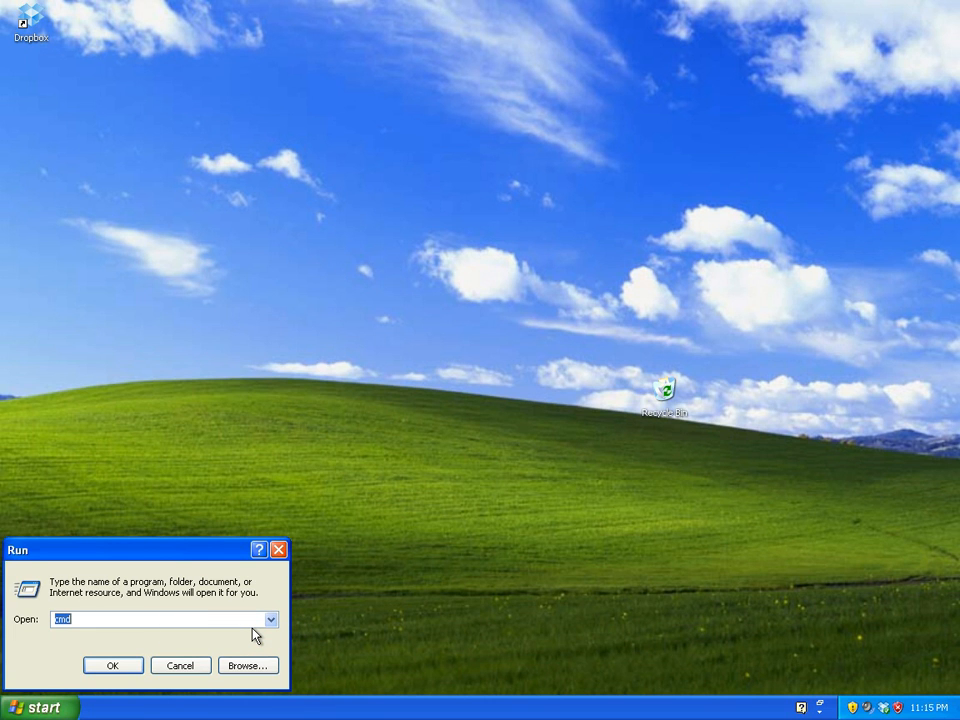
Step: Confirm the Run dialog to open a Command Prompt window from cmd
left_click(112, 665)
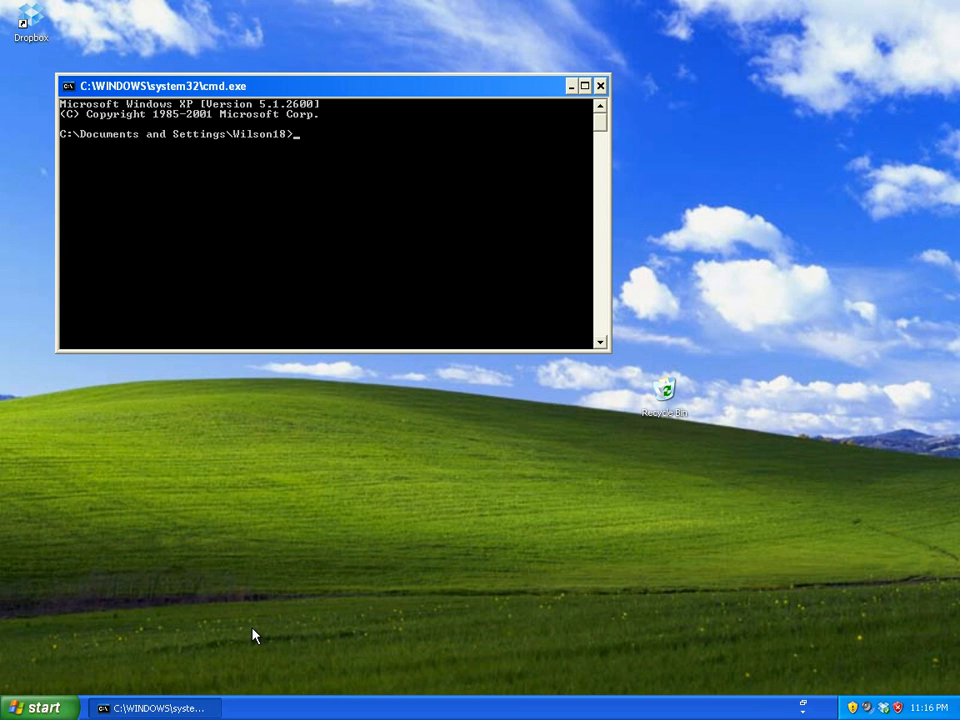
Step: Run 'net user username password /add' to create the account 'username'
type("n")
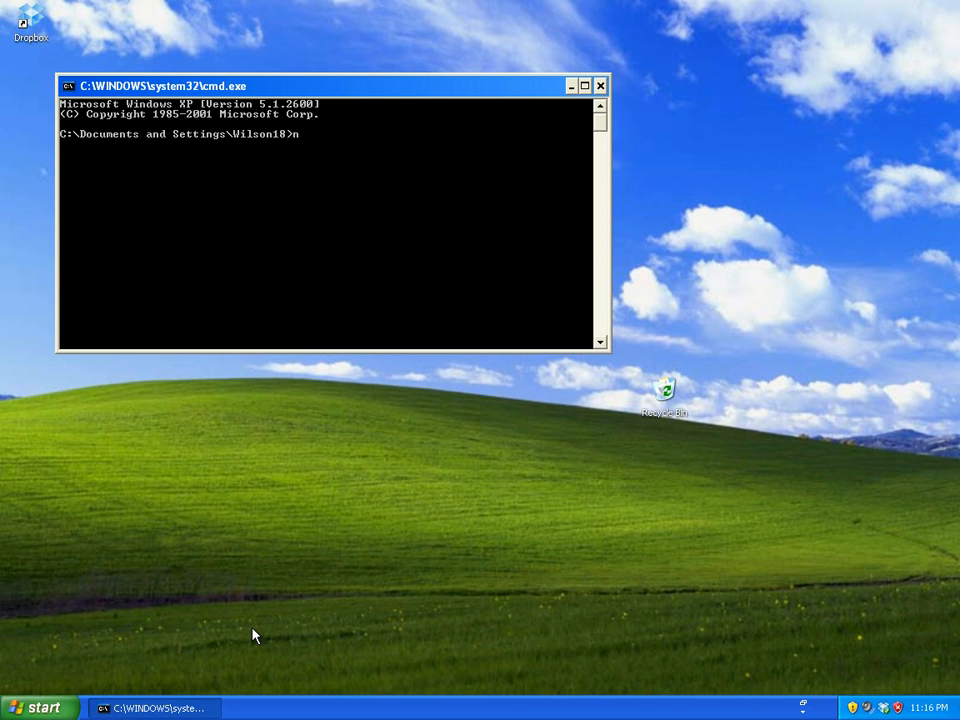
type("et user")
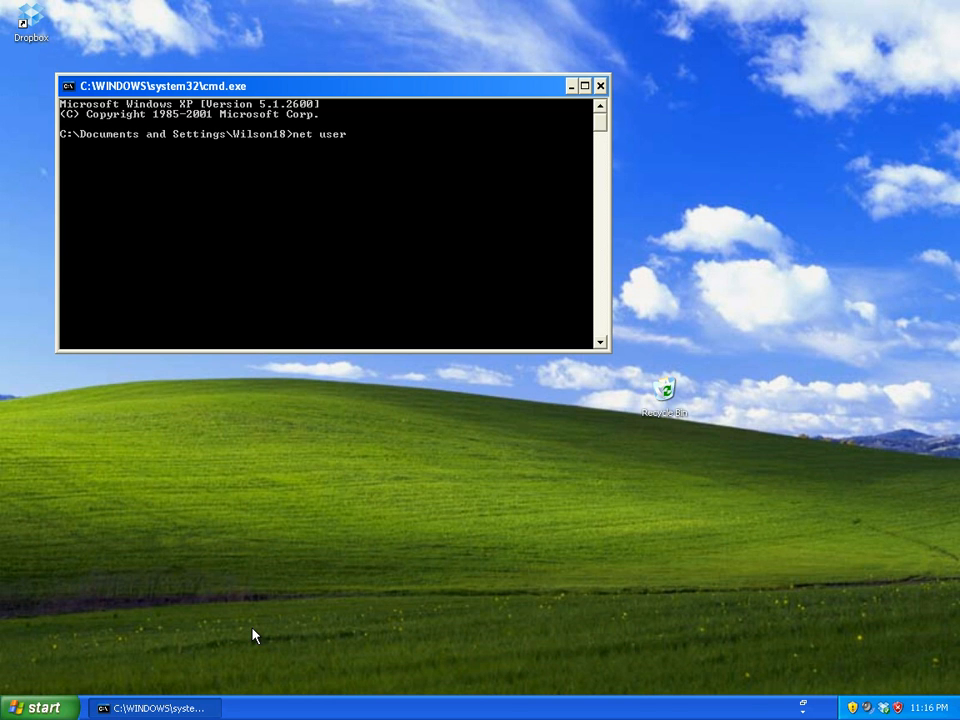
type("usernam")
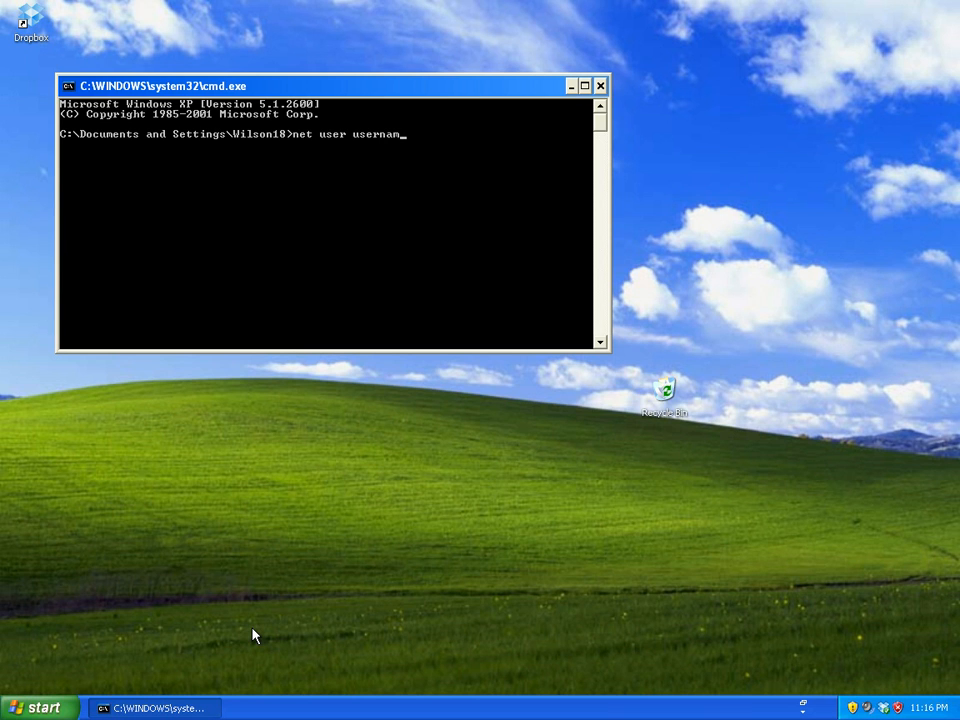
type("e")
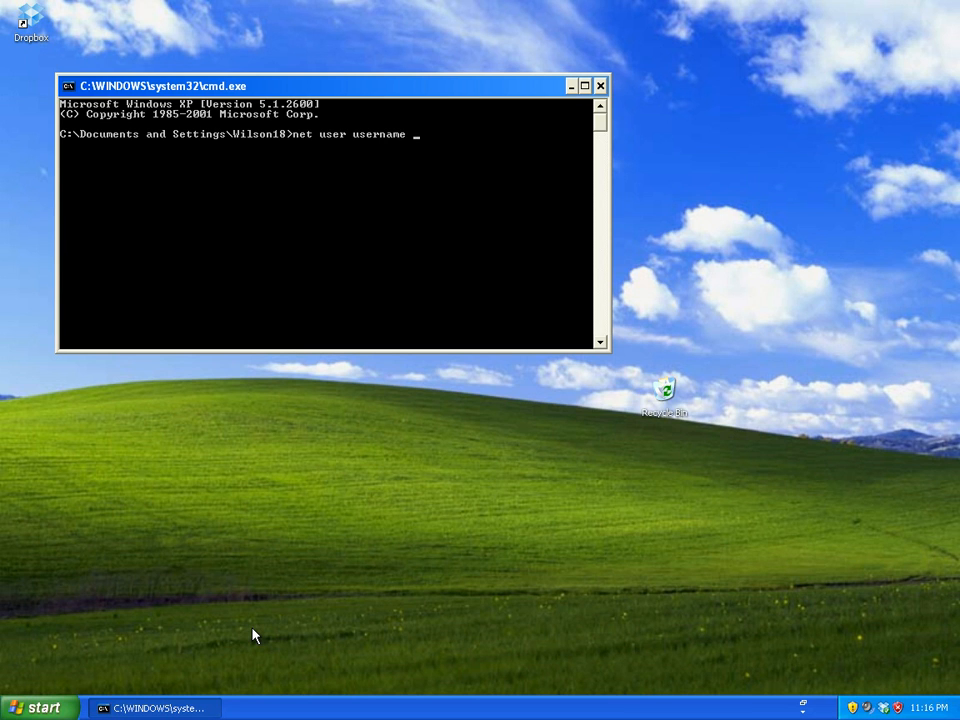
type("passwo")
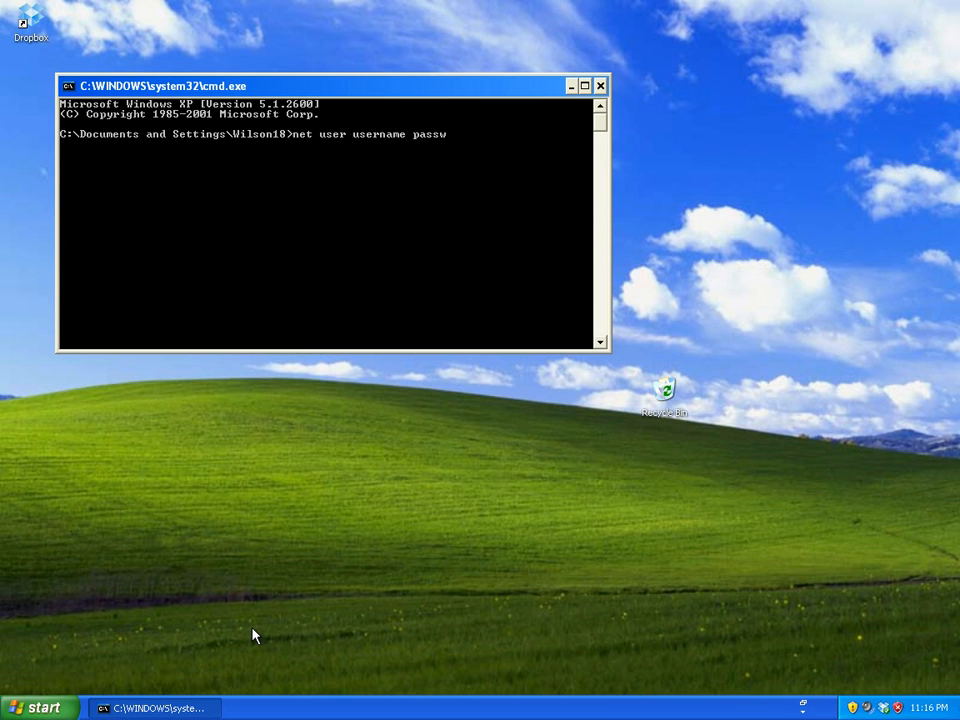
type("ord /")
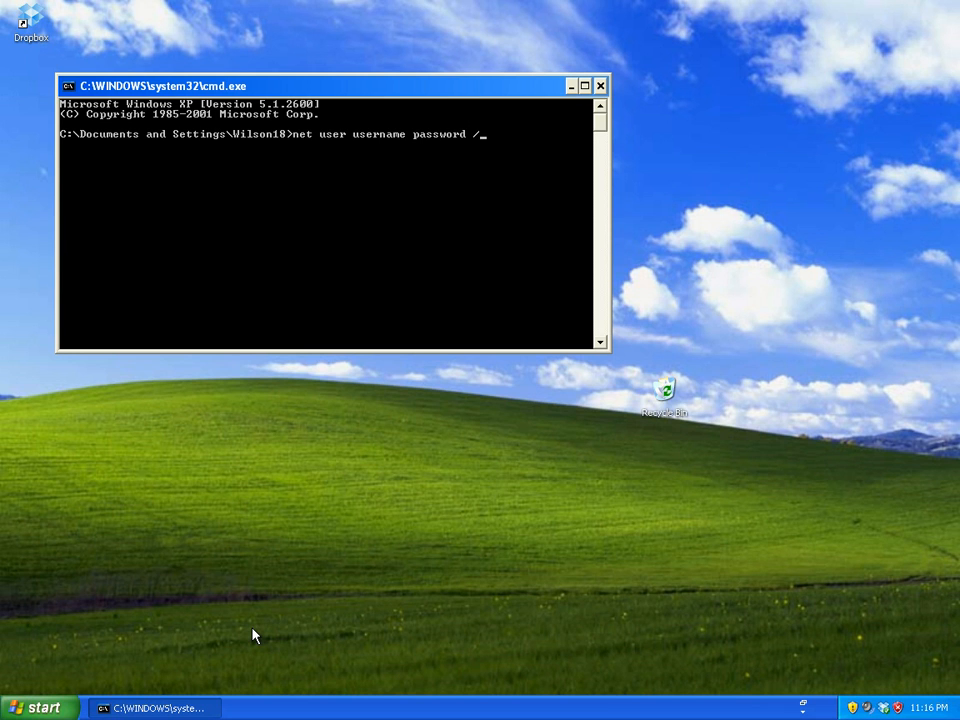
type("add")
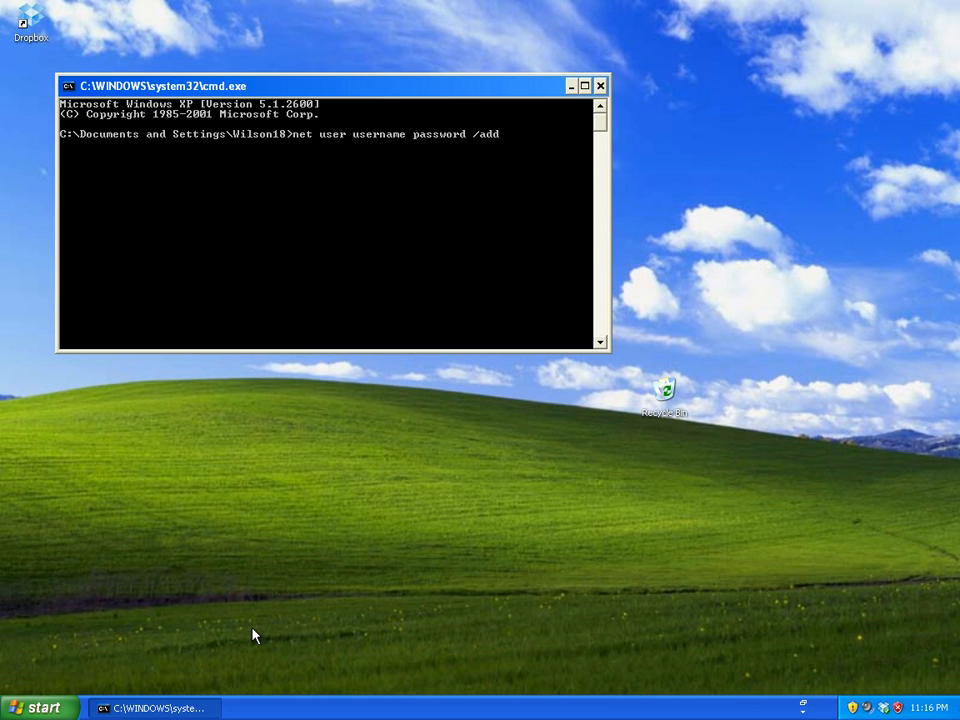
key("Return")
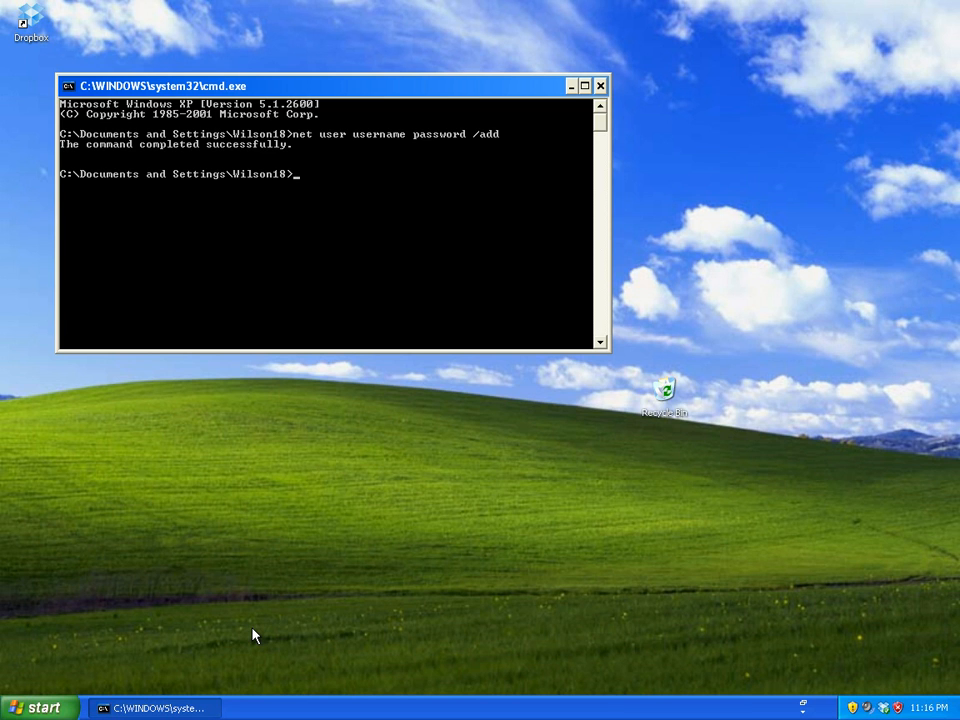
Step: Run 'net localgroup Administrators username /add' to make 'username' an administrator
type("net local")
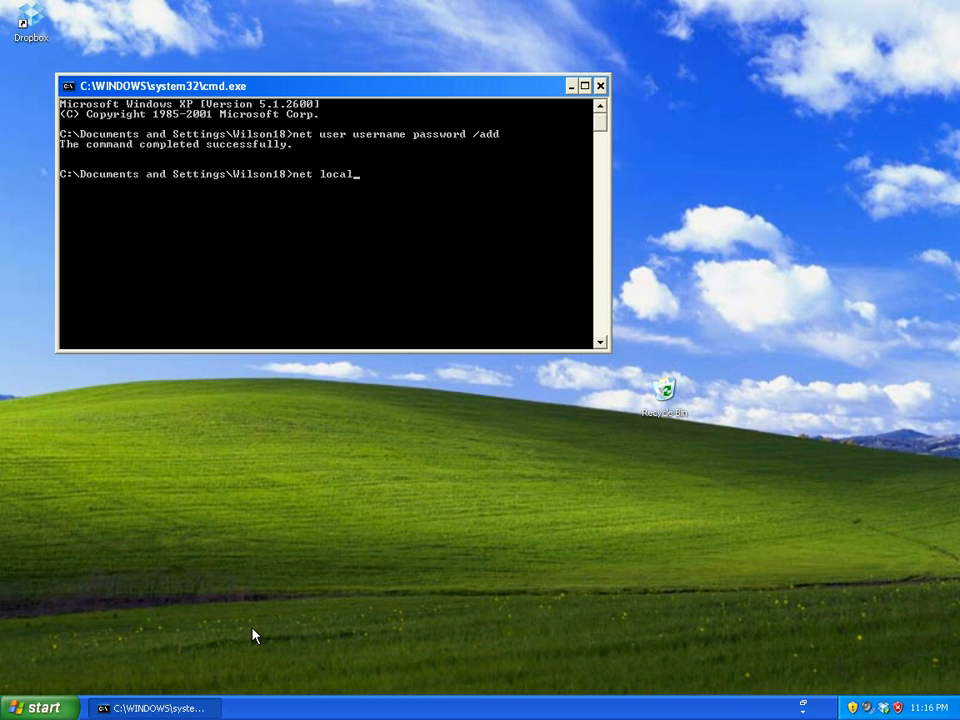
type("group adminis")
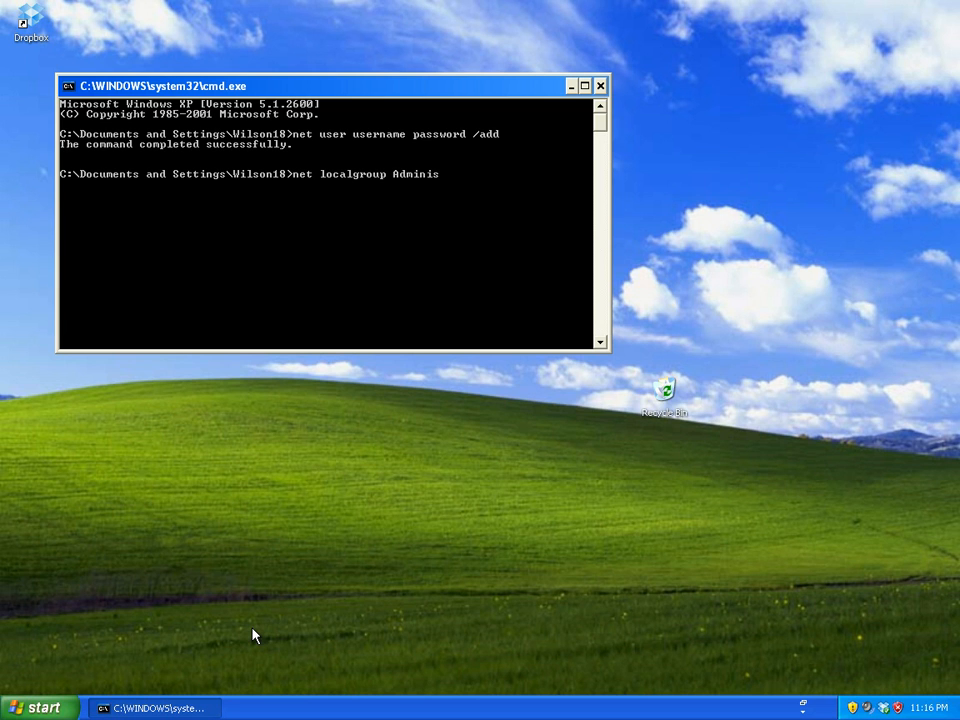
type("trators")
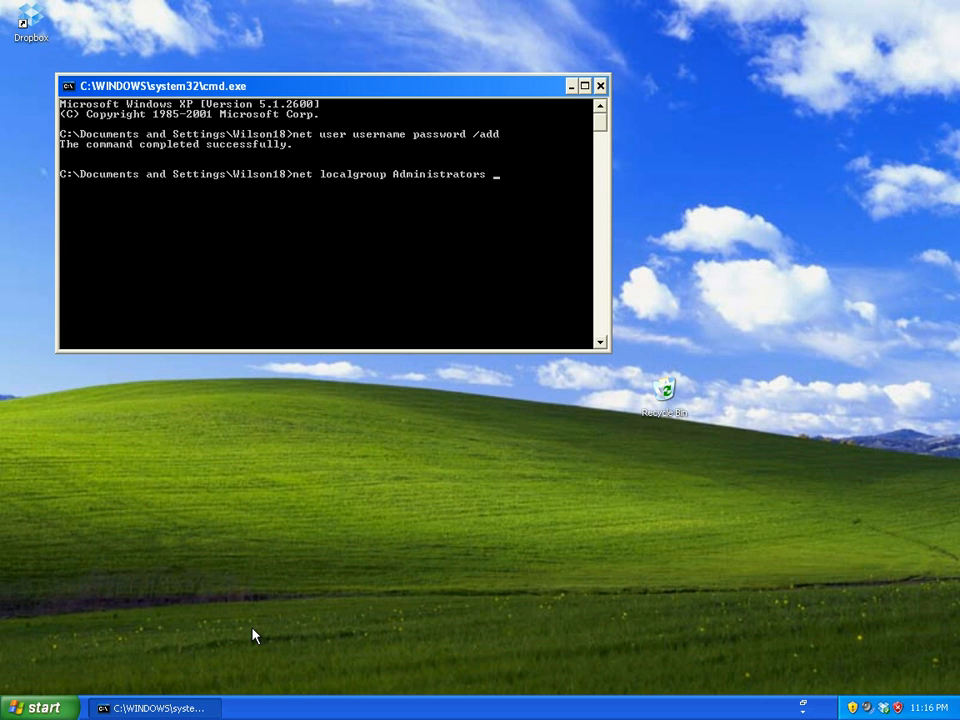
type("username")
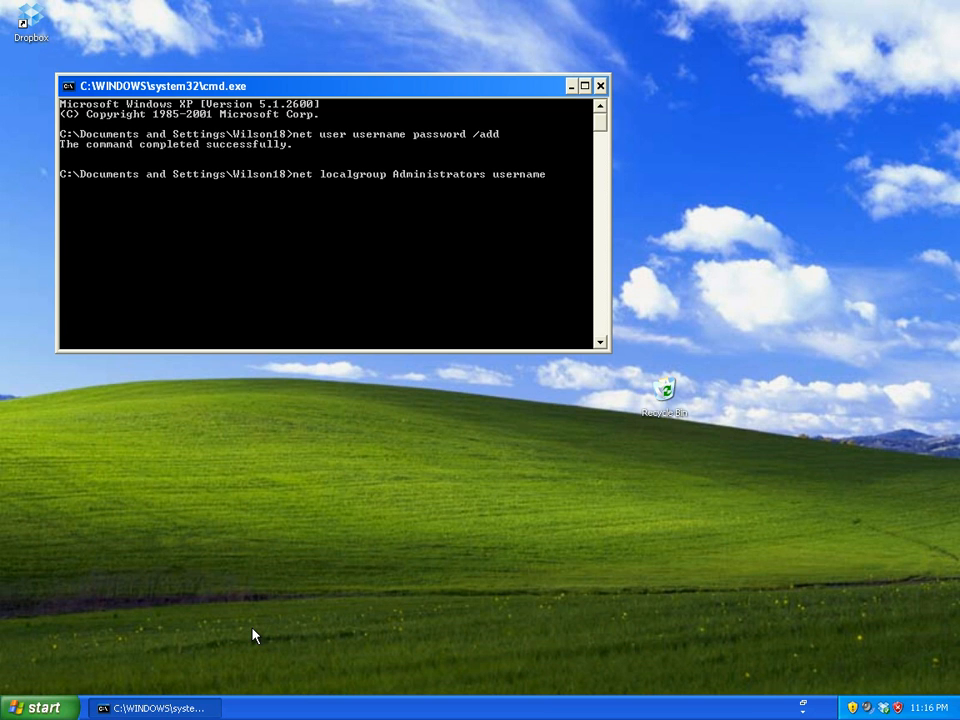
type("/add")
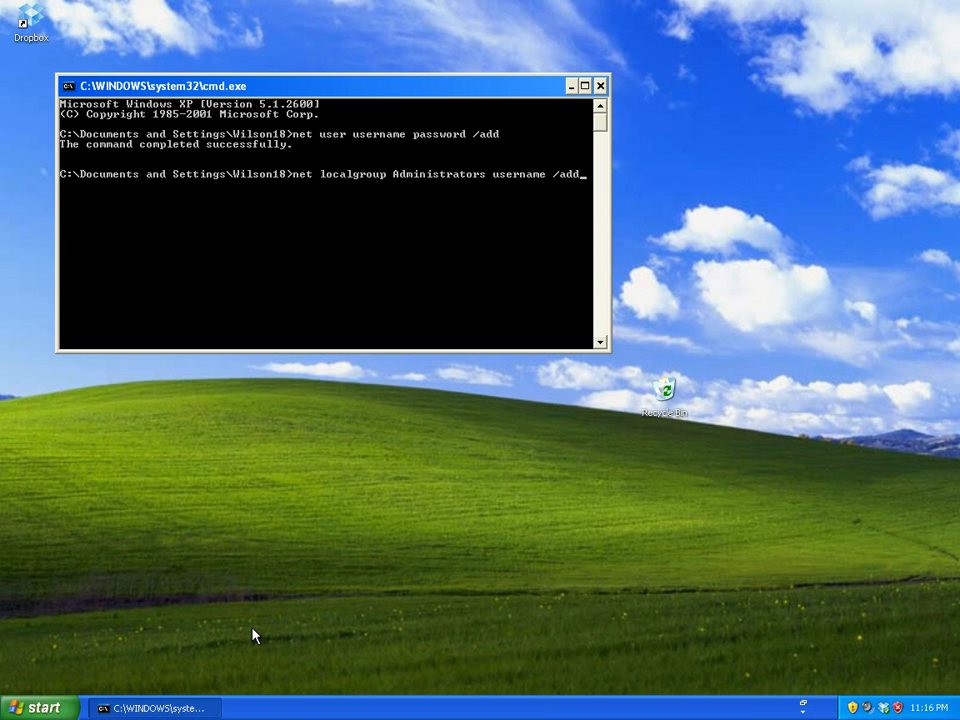
key("Return")
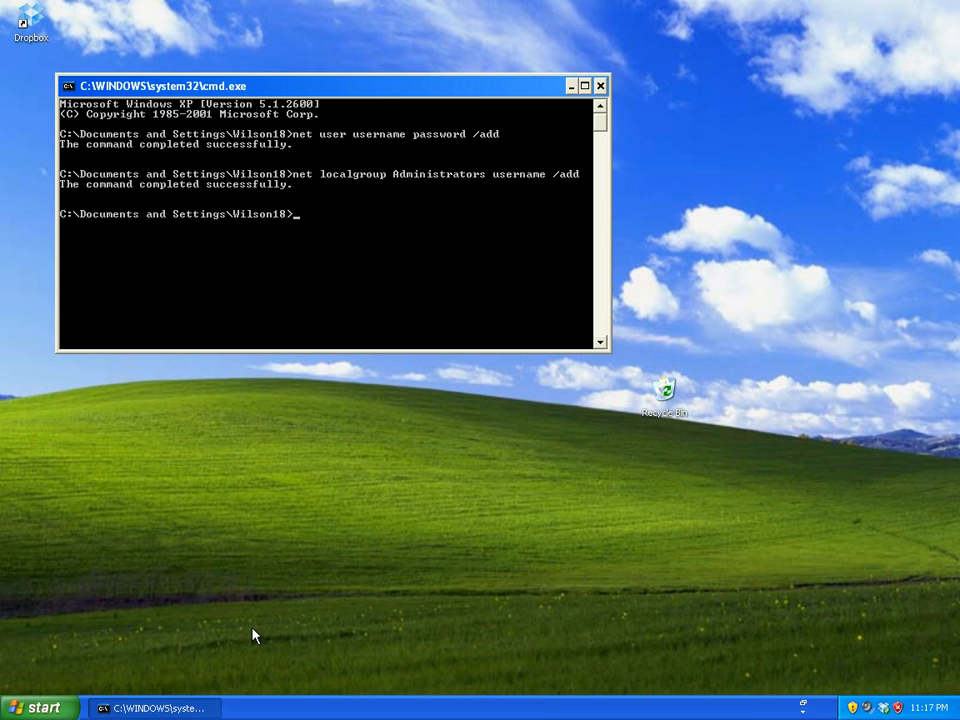